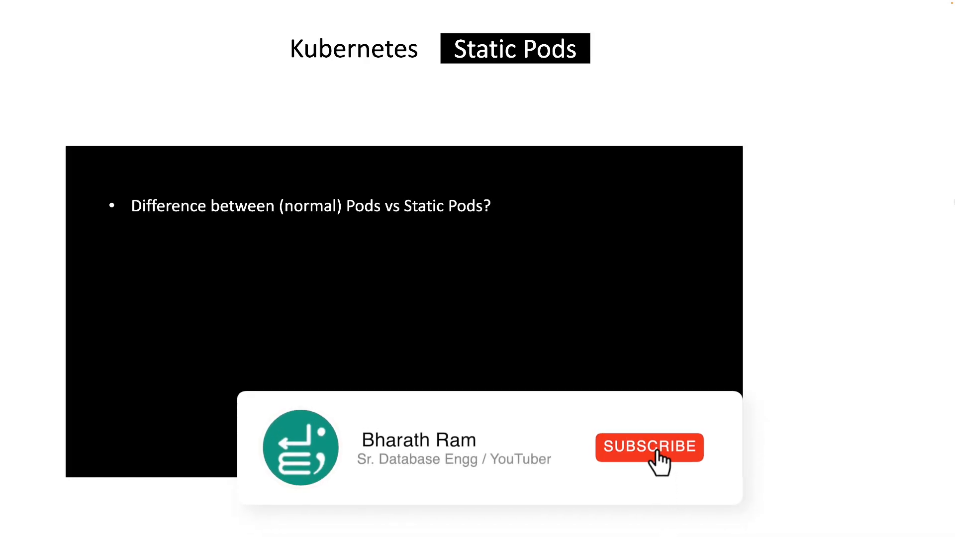
- Advance the slide to reveal the second agenda bullet on creating static pods
{"action": "left_click", "coordinate": [649, 447]}
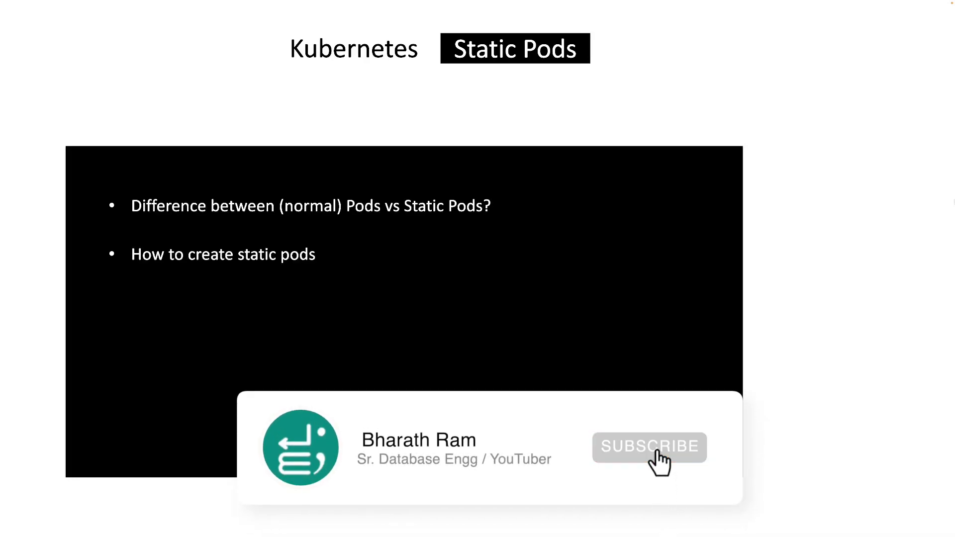